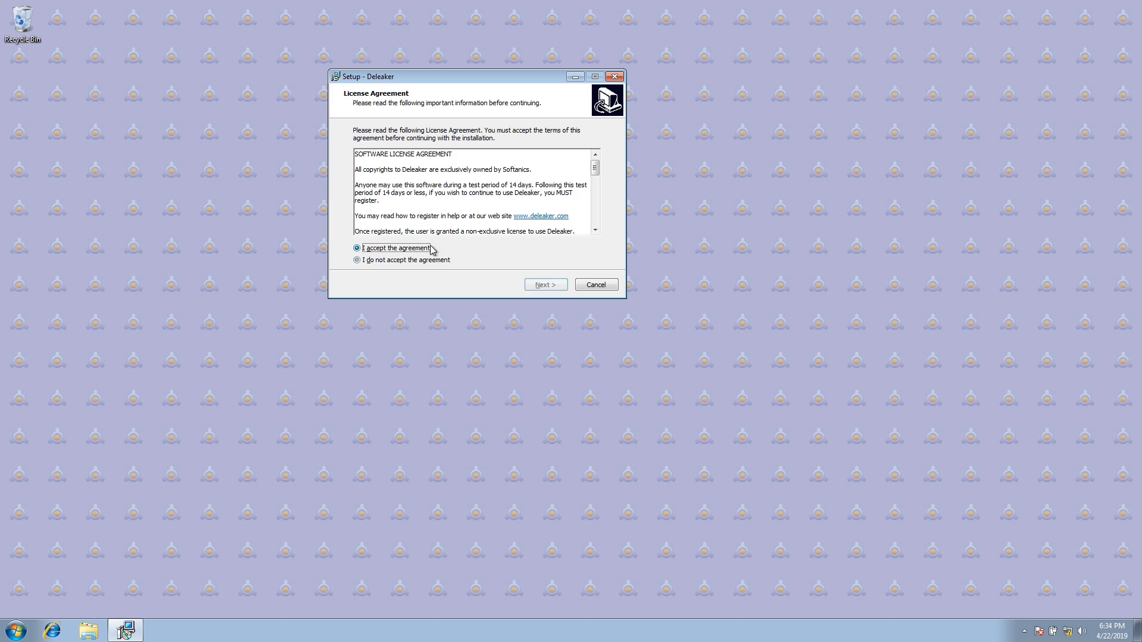
Accept the Deleaker license agreement and continue with all components, including RAD Studio integration
{"action": "left_click", "coordinate": [544, 284]}
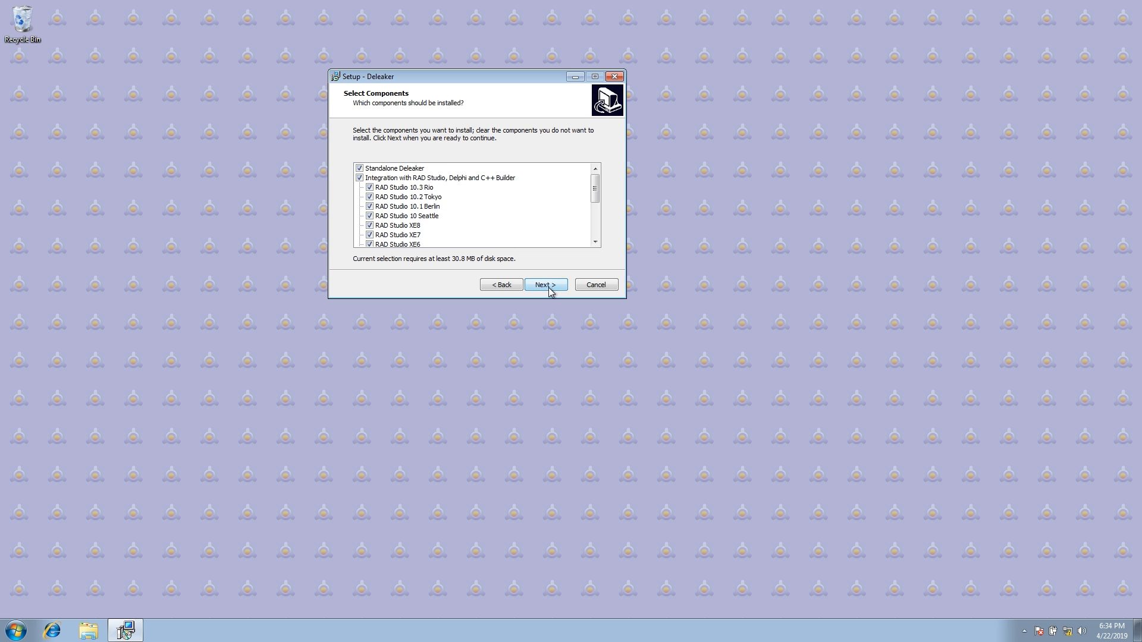
{"action": "left_click", "coordinate": [545, 284]}
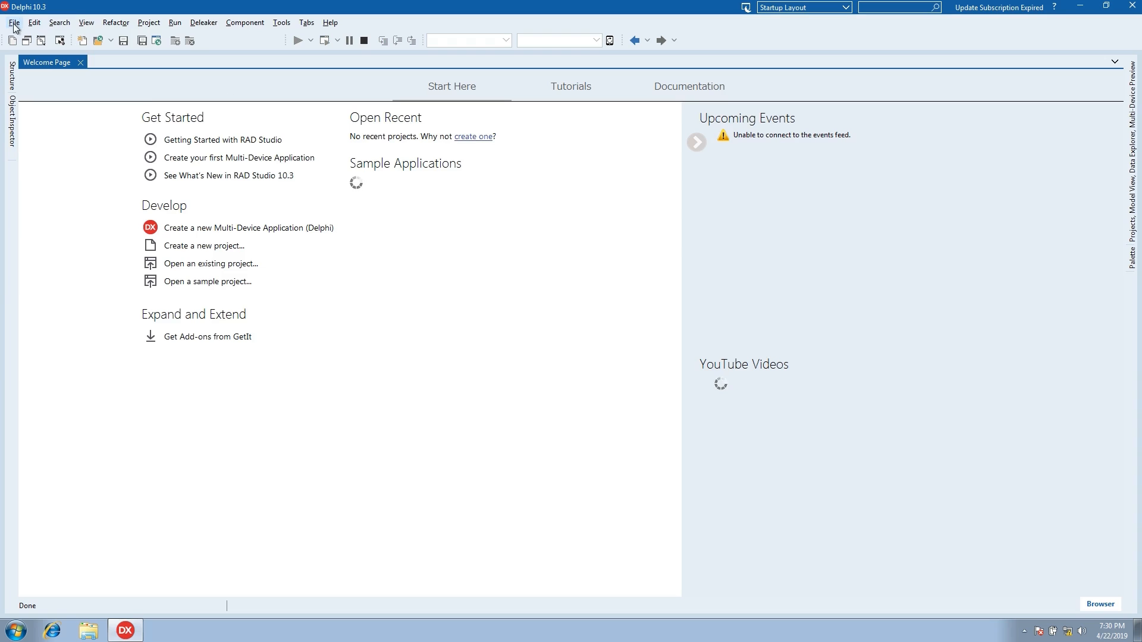
Create a new Windows VCL application and add a button captioned 'Some Leaks...'
{"action": "left_click", "coordinate": [13, 23]}
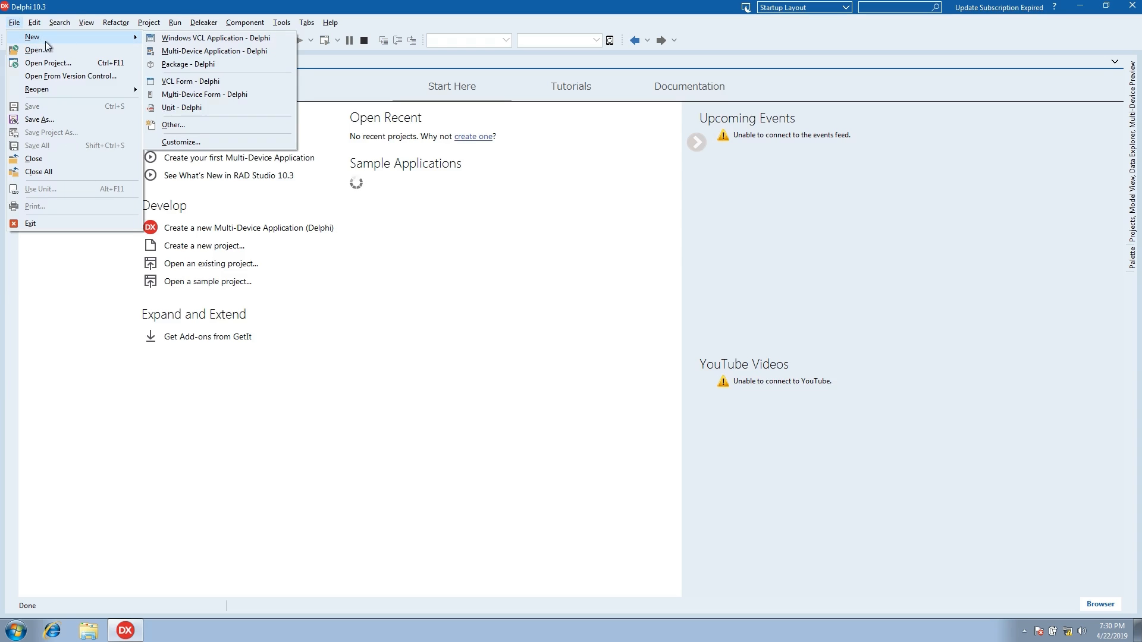
{"action": "left_click", "coordinate": [217, 37]}
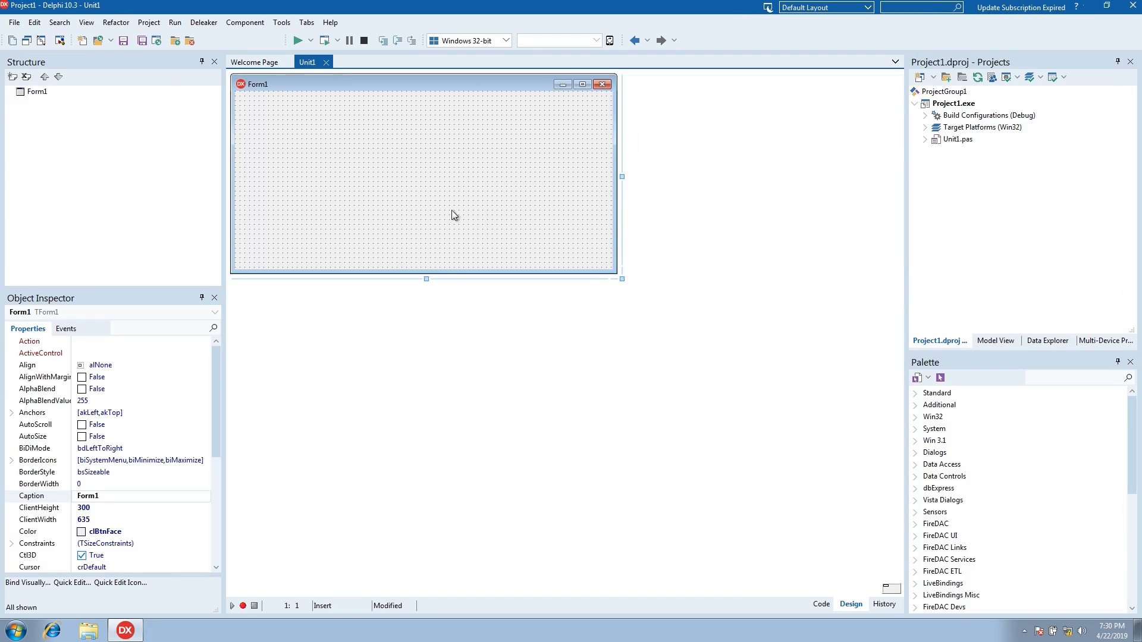
{"action": "left_click", "coordinate": [939, 393]}
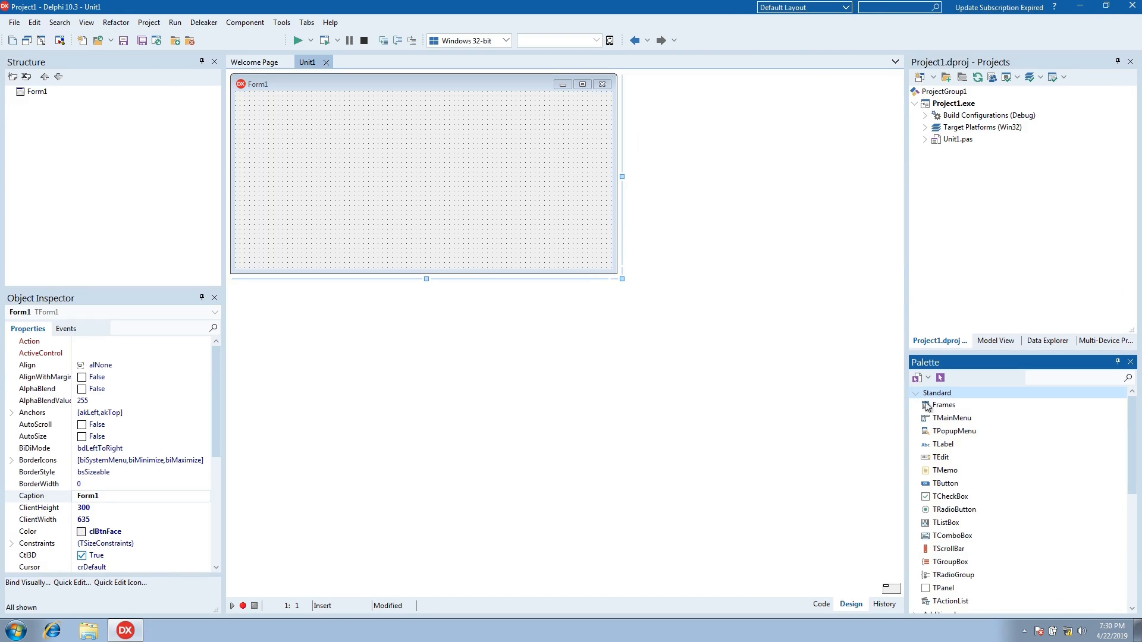
{"action": "left_click", "coordinate": [944, 483]}
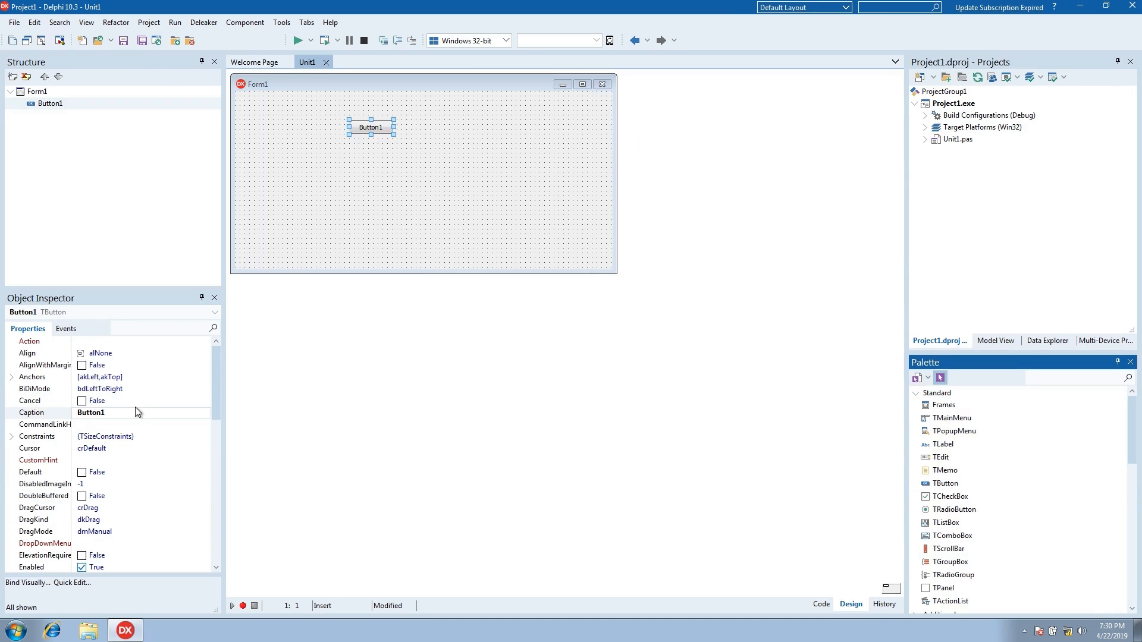
{"action": "type", "text": "Some Leaks..."}
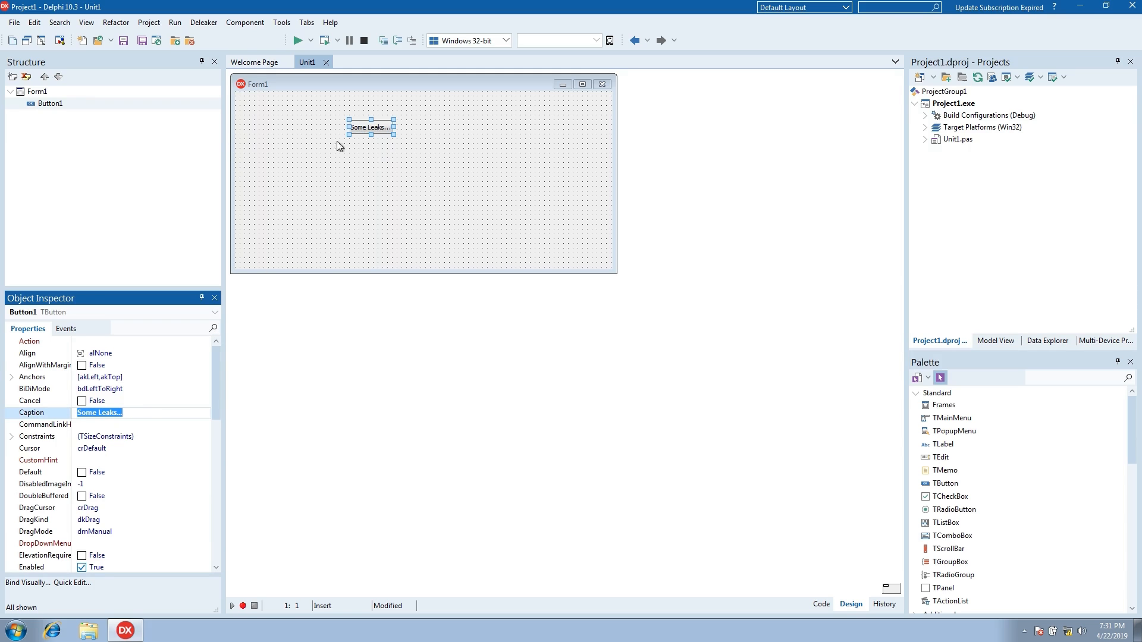
Write Button1Click with p: Pointer and GetMem(p, 42), then build and run
{"action": "double_click", "coordinate": [371, 127]}
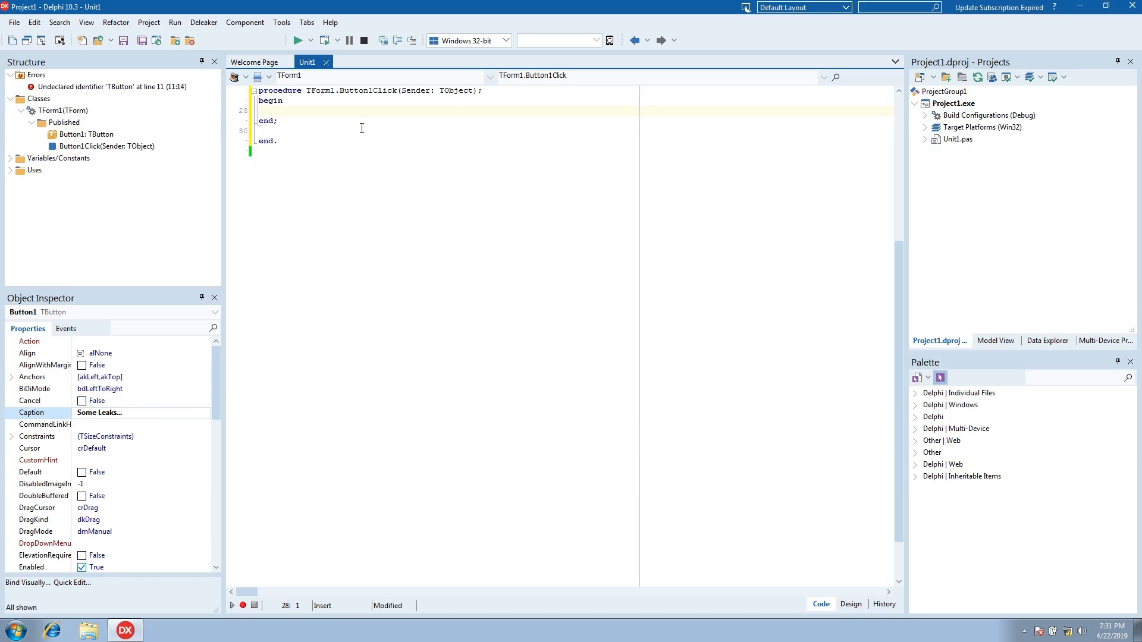
{"action": "type", "text": "GetMem(p, 42);"}
{"action": "type", "text": "var"}
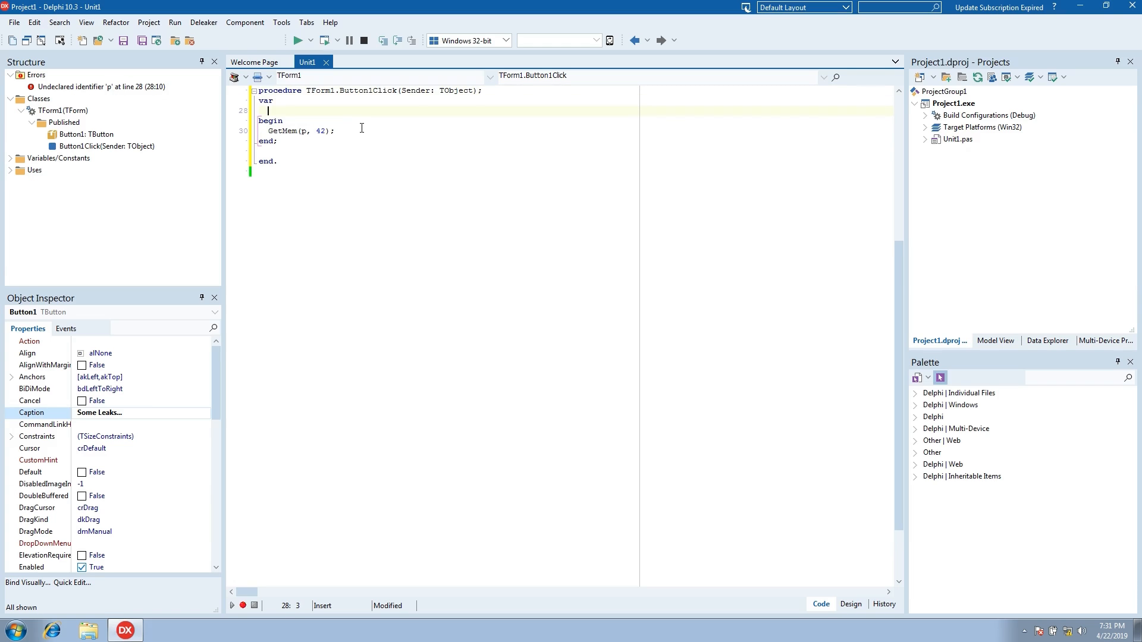
{"action": "type", "text": "p: Pointer;"}
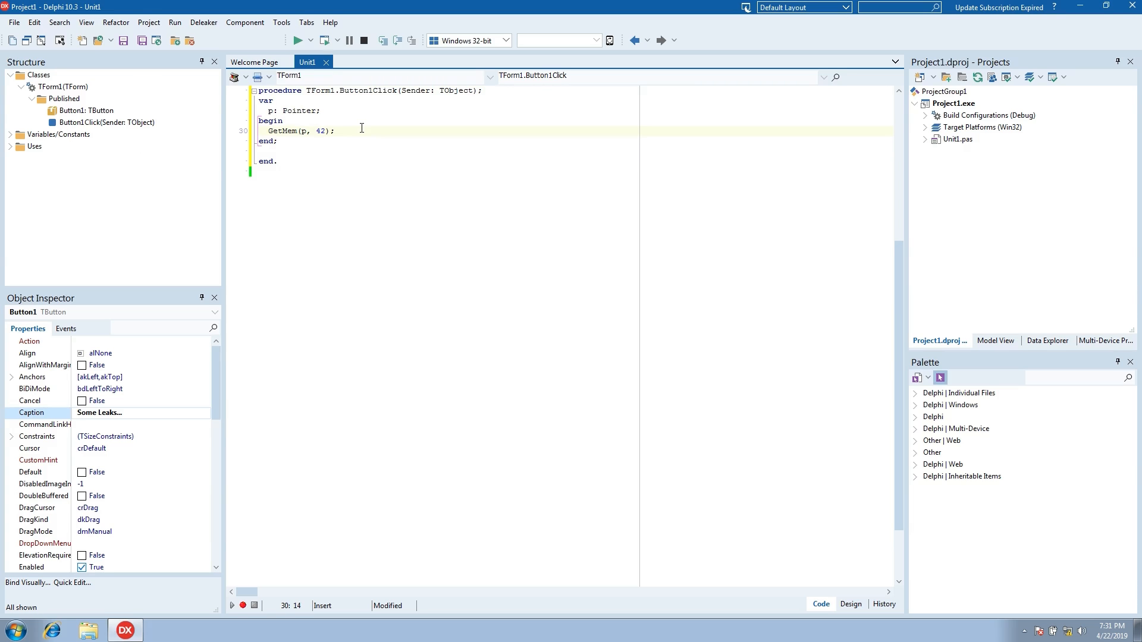
{"action": "left_click", "coordinate": [174, 23]}
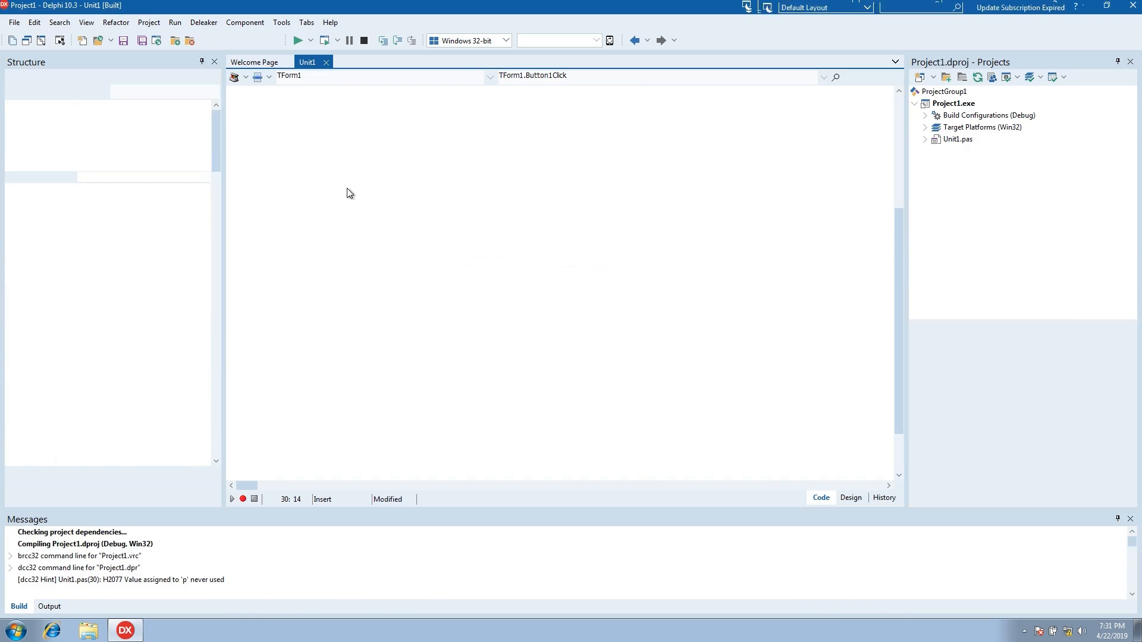
Click 'Some Leaks...' in the running Form1, then close the app
{"action": "left_click", "coordinate": [298, 40]}
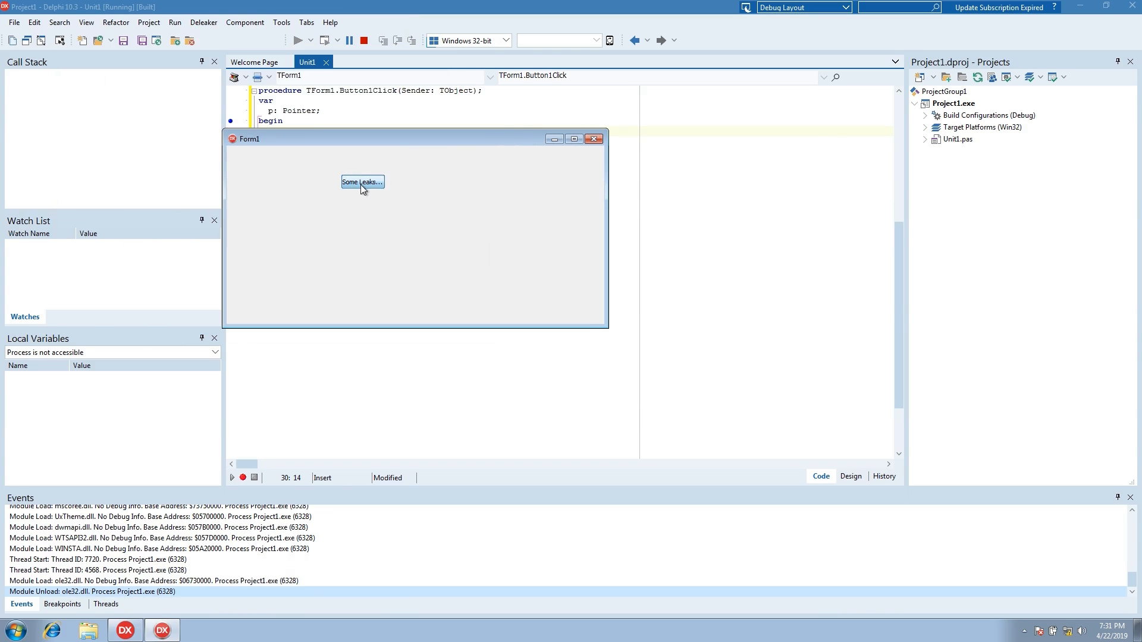
{"action": "mouse_move", "coordinate": [594, 139]}
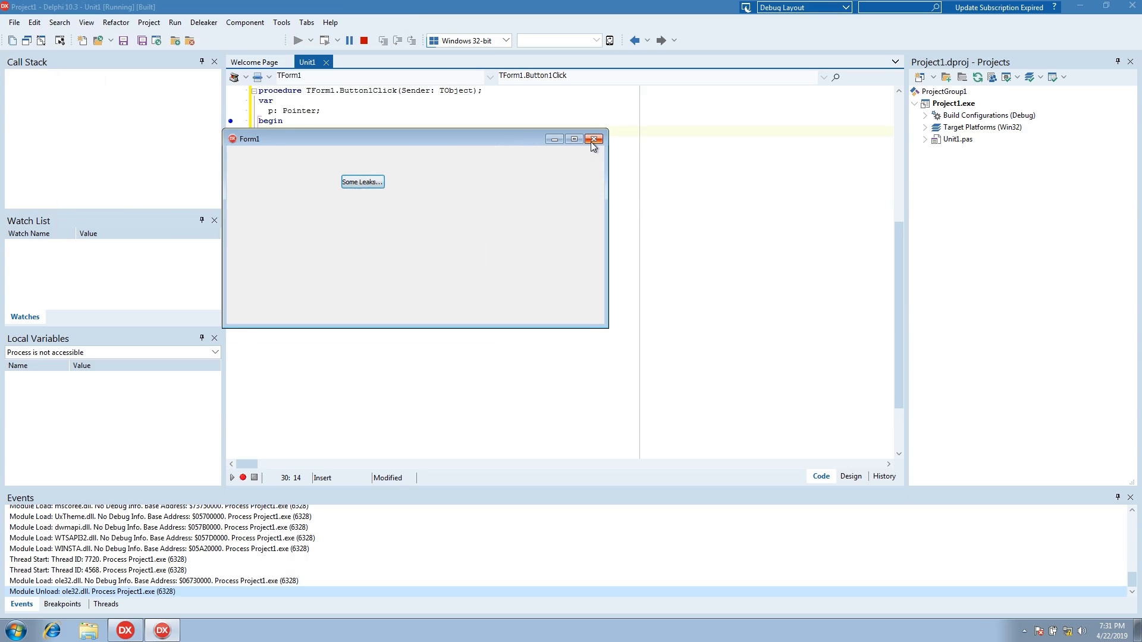
{"action": "left_click", "coordinate": [594, 139]}
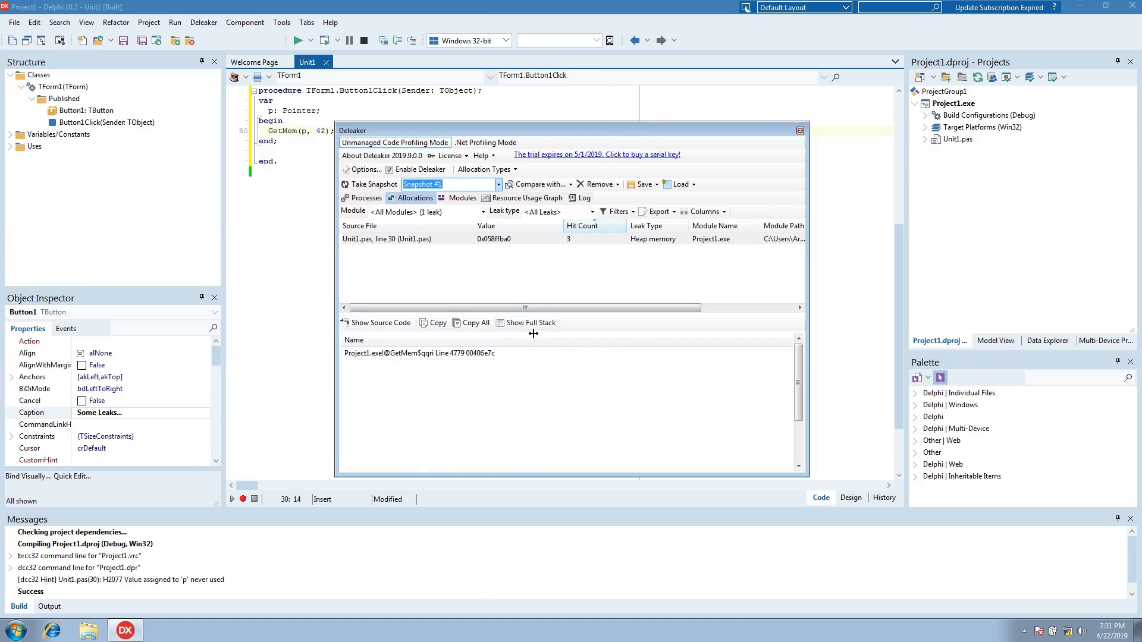
View the call stack of the Unit1.pas line 30 heap leak, then close Deleaker
{"action": "left_click", "coordinate": [529, 322]}
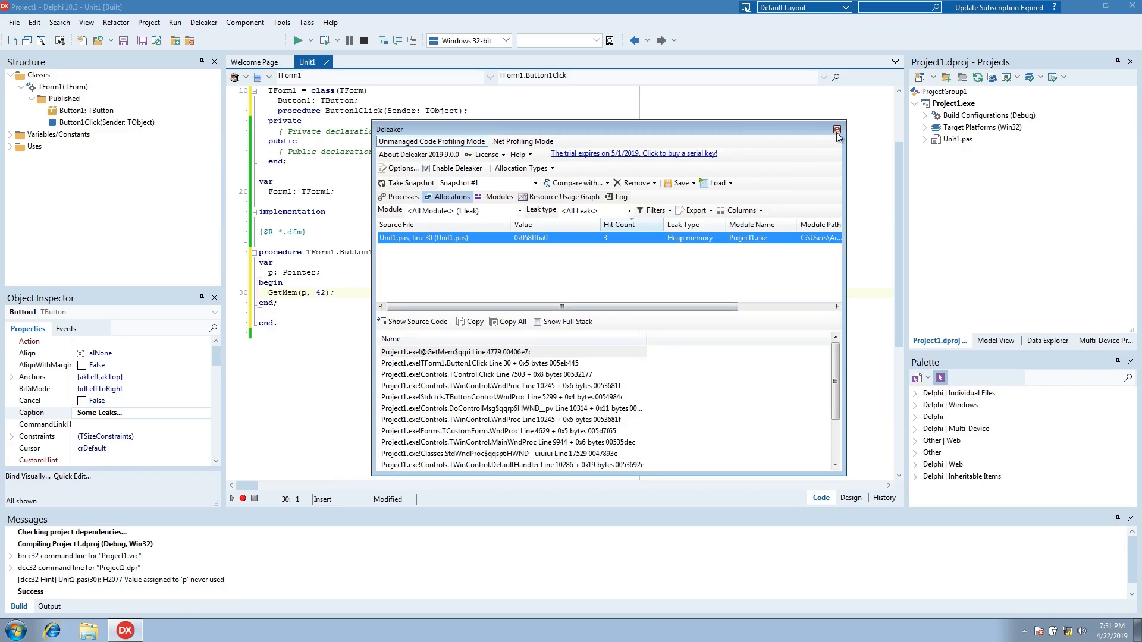
{"action": "left_click", "coordinate": [837, 130]}
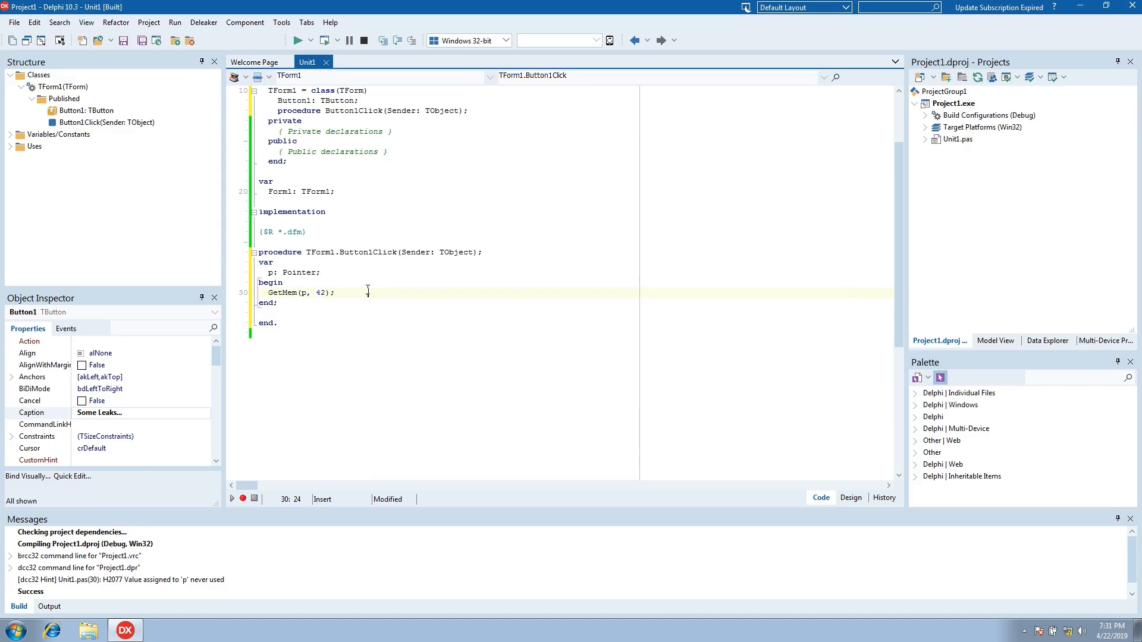
Add dc := CreateDC('DISPLAY', nil, nil, nil) and declare dc: HDC in Button1Click
{"action": "type", "text": "dc :="}
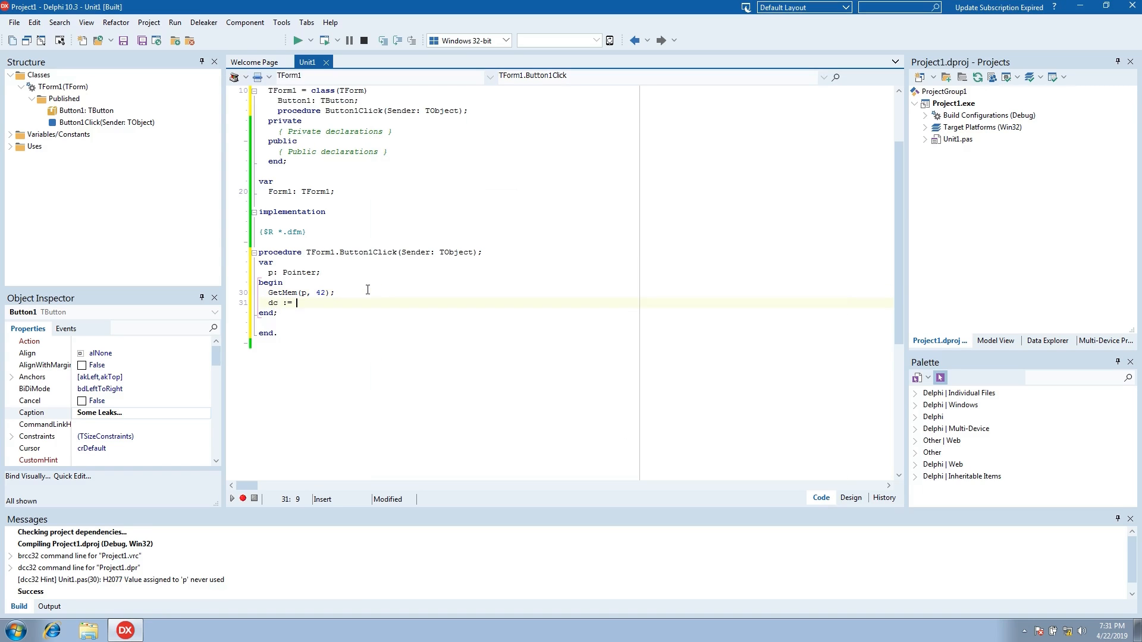
{"action": "type", "text": "CreateDC('DISPLAY', nil, nil, nil);"}
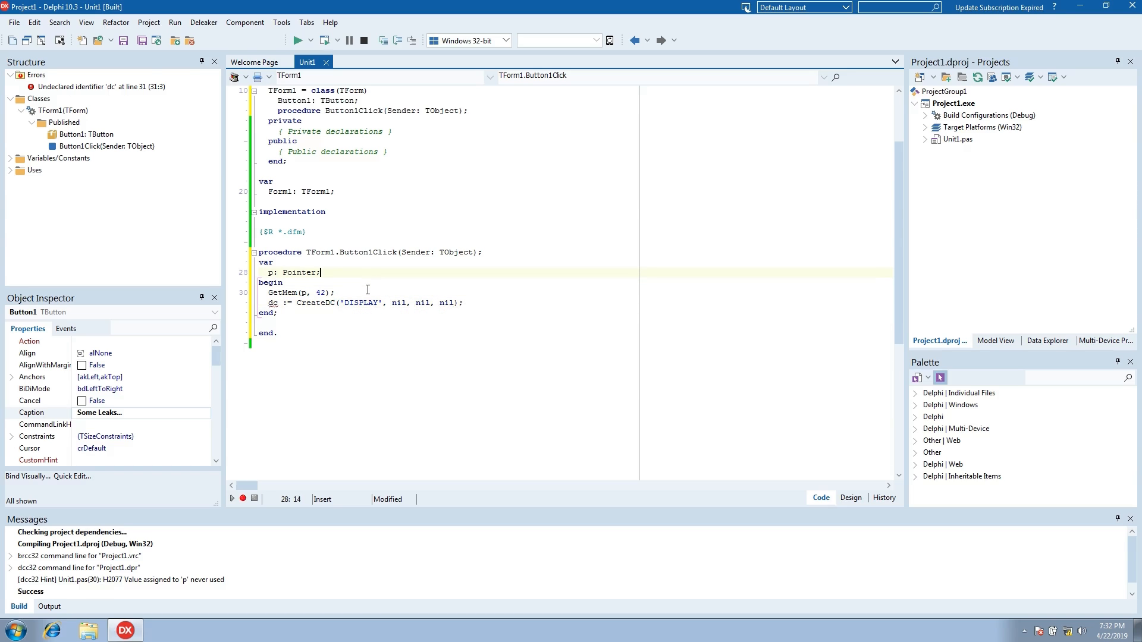
{"action": "type", "text": "dc: HDC;"}
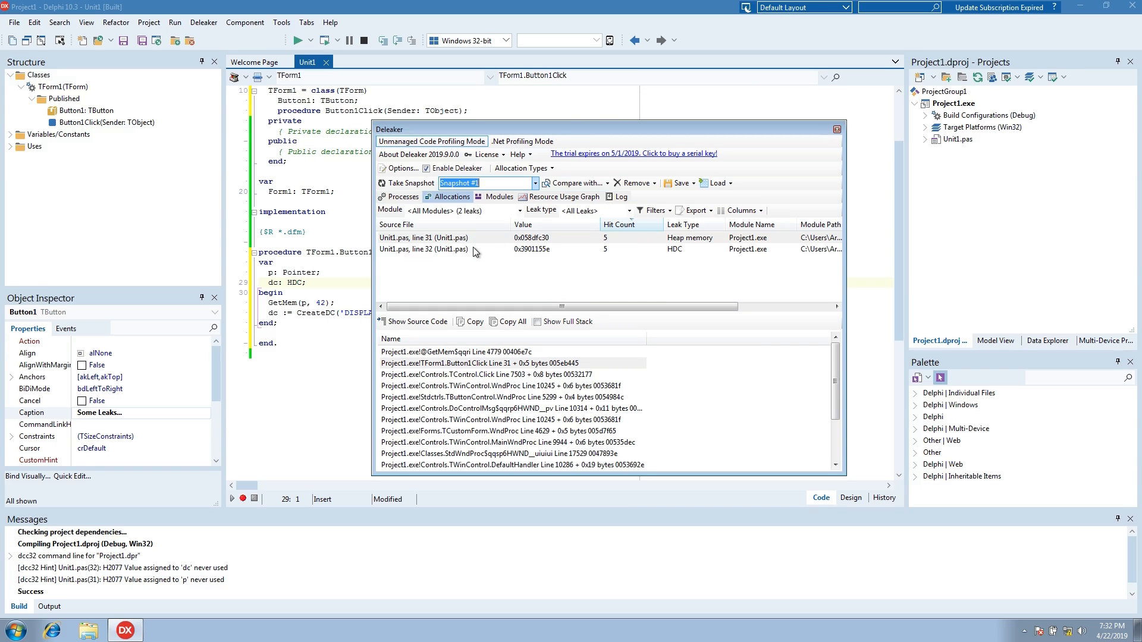
Review the call stacks of the line 31 heap leak and line 32 HDC leak
{"action": "left_click", "coordinate": [422, 237]}
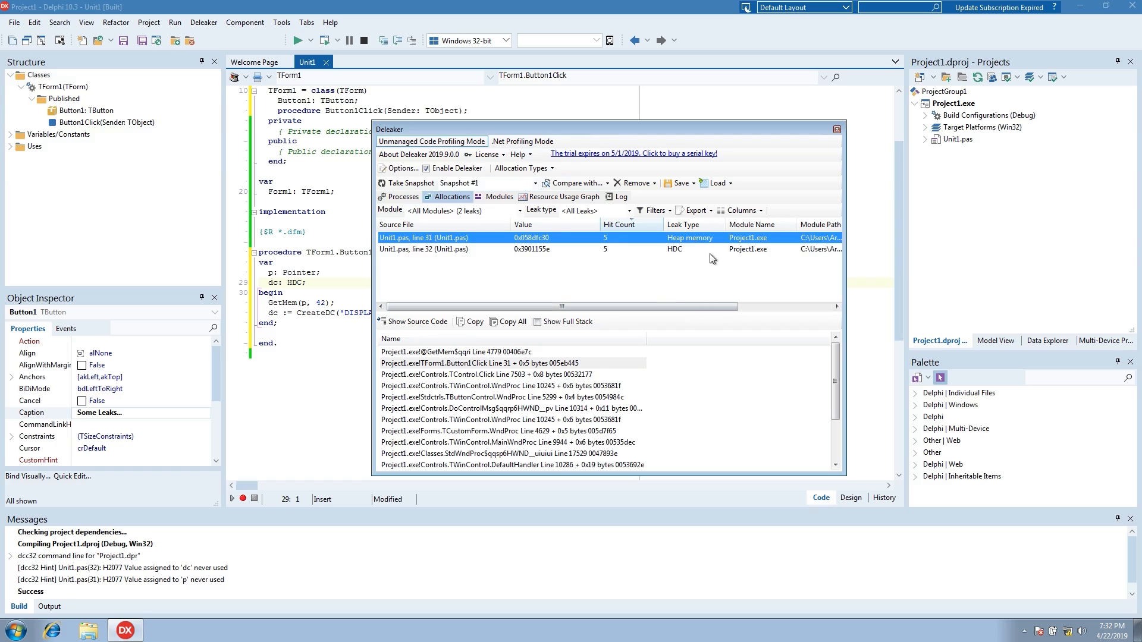
{"action": "left_click", "coordinate": [422, 248]}
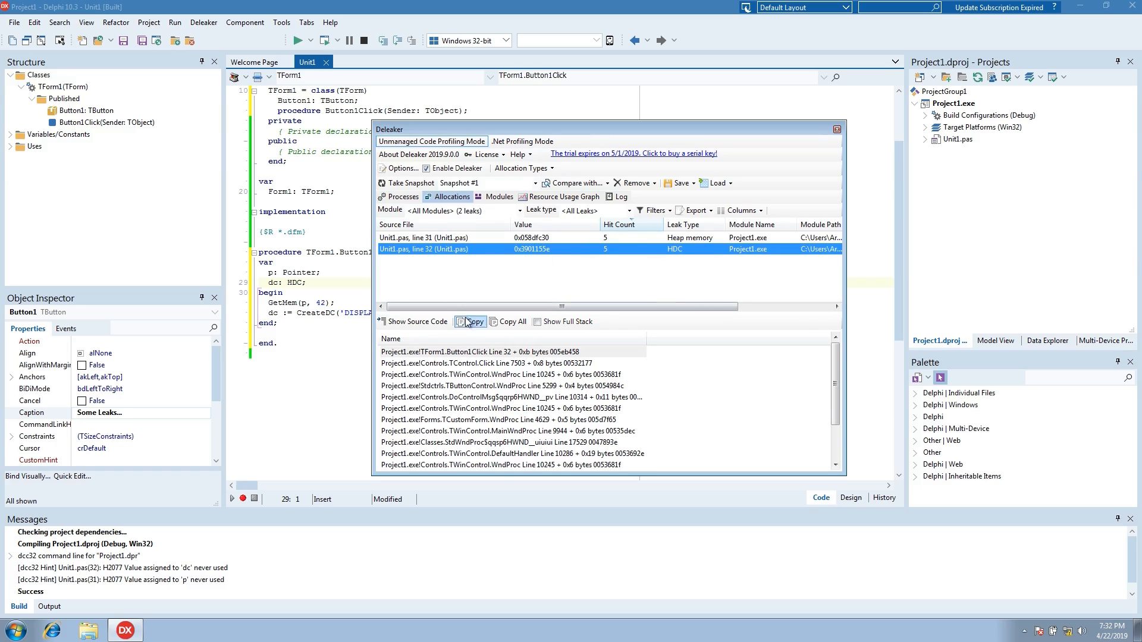